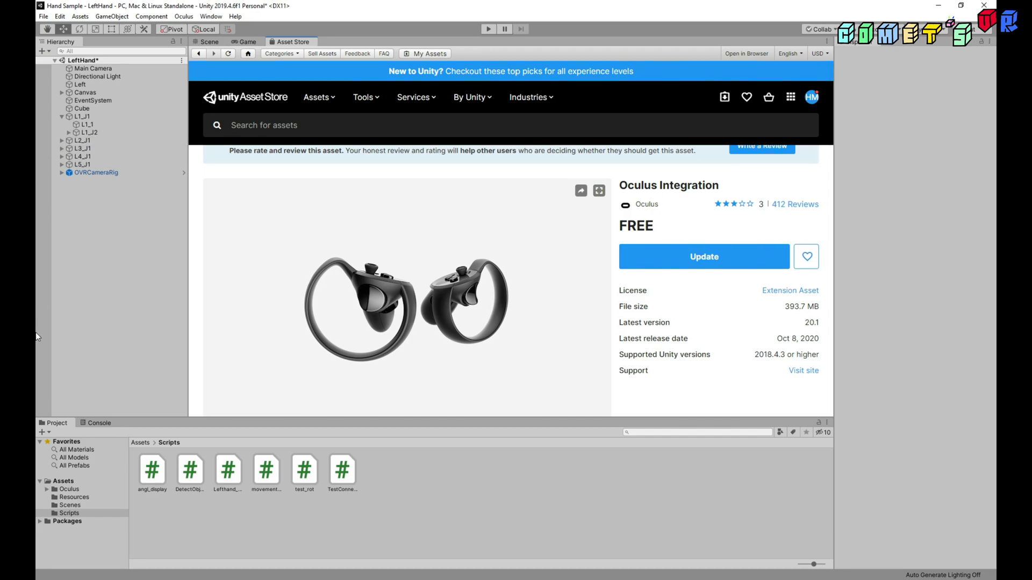
pyautogui.moveTo(38, 163)
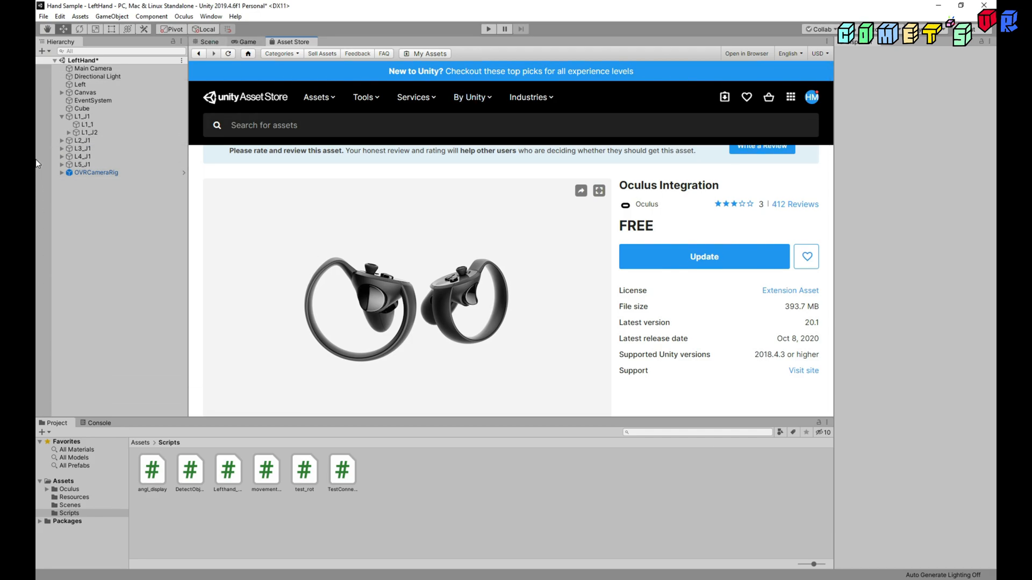
# Return to the hand Scene view and open the Assets > Oculus > VR > Prefabs folder.
pyautogui.click(209, 42)
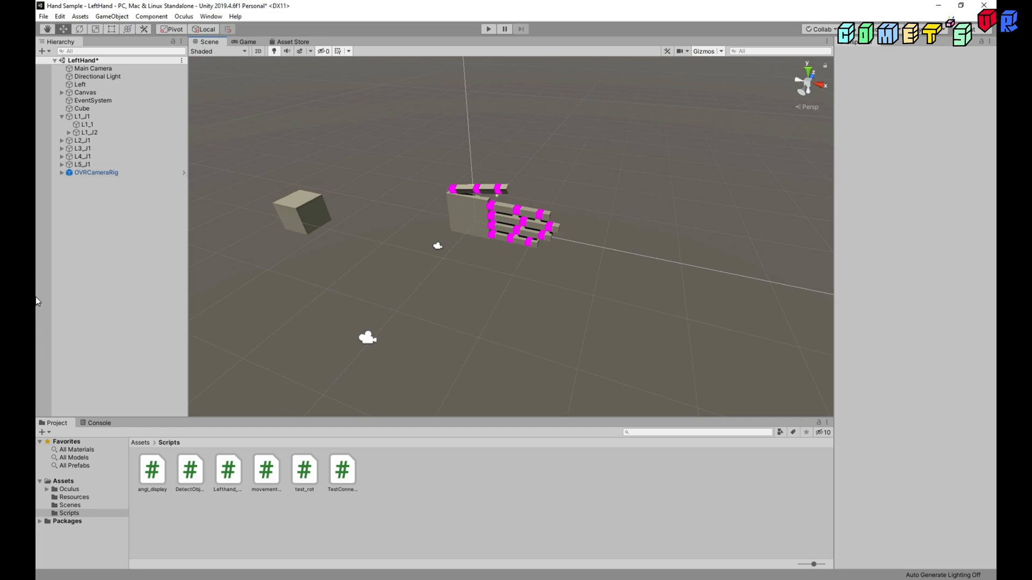
pyautogui.click(69, 490)
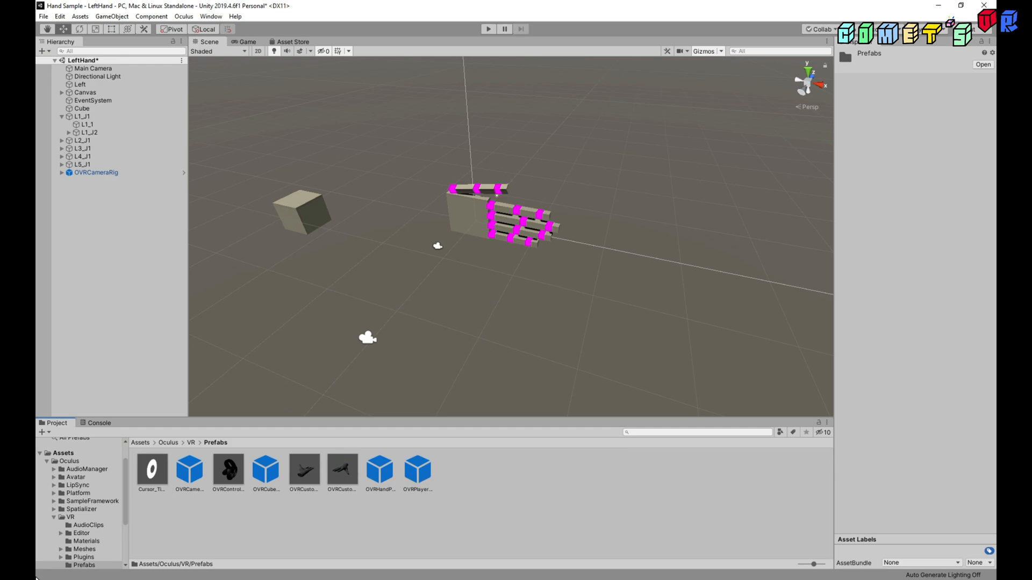
# Select the OVRCameraRig prefab to view its camera rig, manager and tracking settings.
pyautogui.click(265, 471)
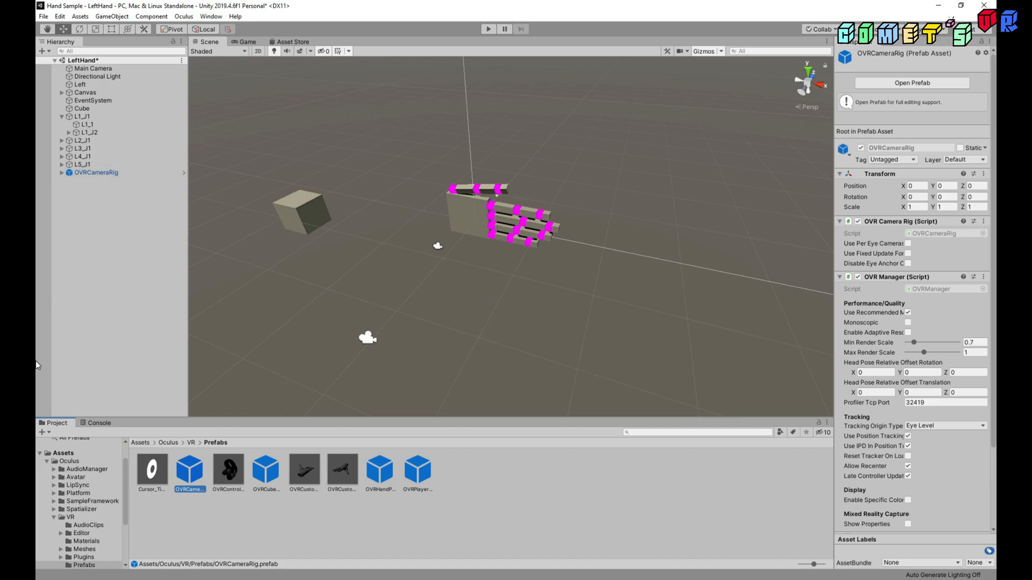
pyautogui.click(93, 68)
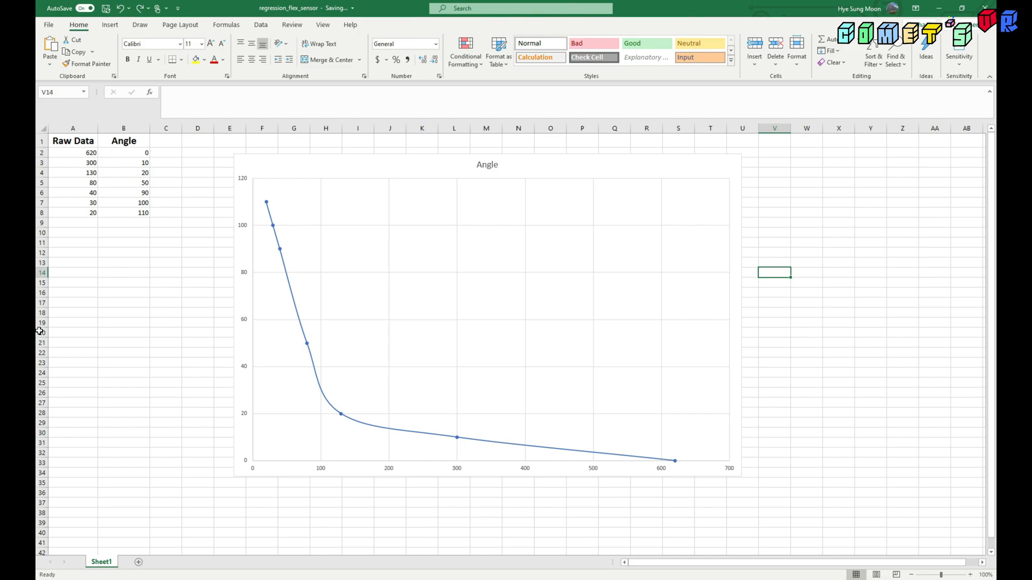
pyautogui.moveTo(41, 244)
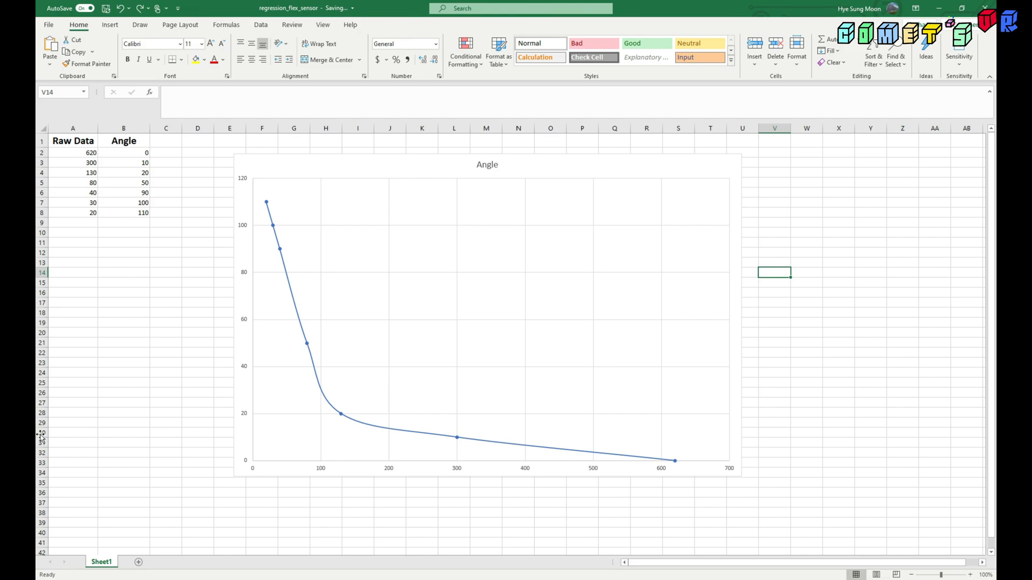
pyautogui.moveTo(38, 166)
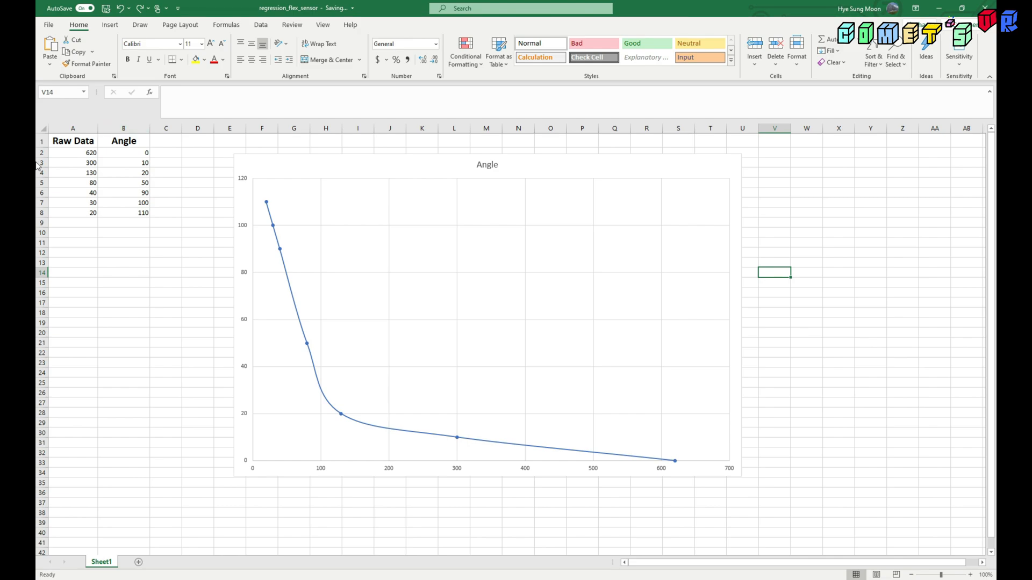
pyautogui.moveTo(73, 153); pyautogui.dragTo(73, 192)
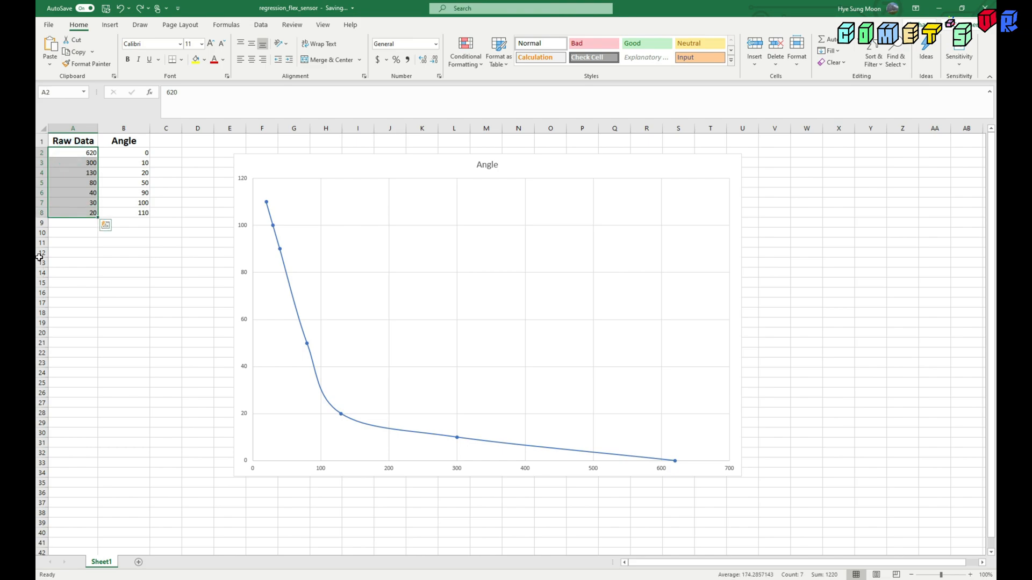
pyautogui.moveTo(37, 270)
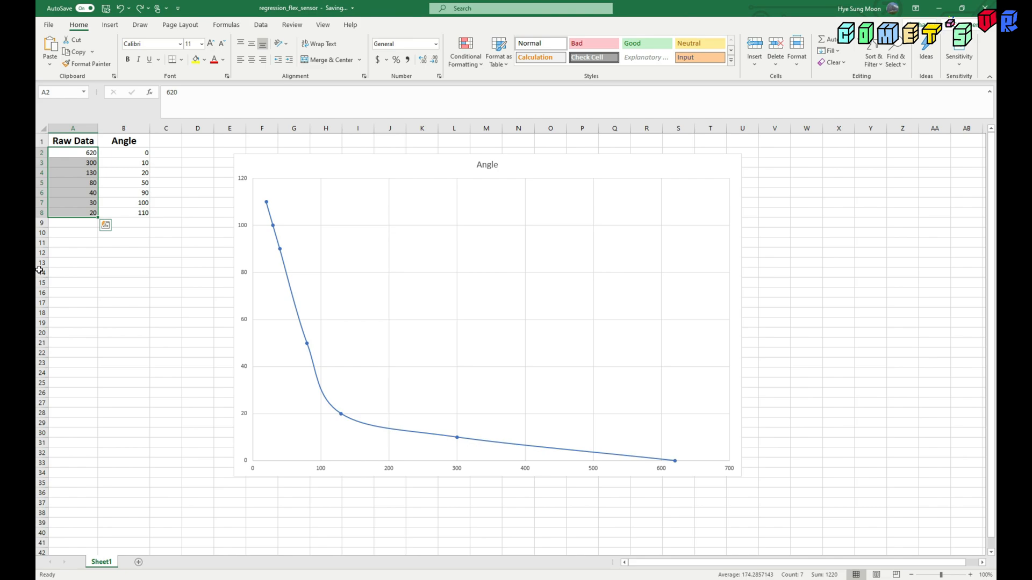
pyautogui.click(123, 152)
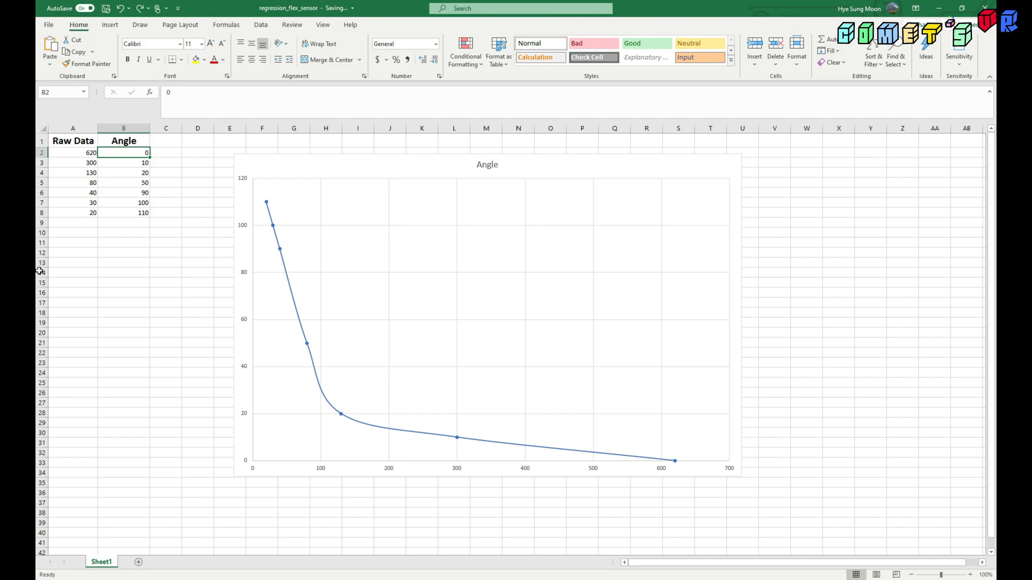
pyautogui.click(72, 153)
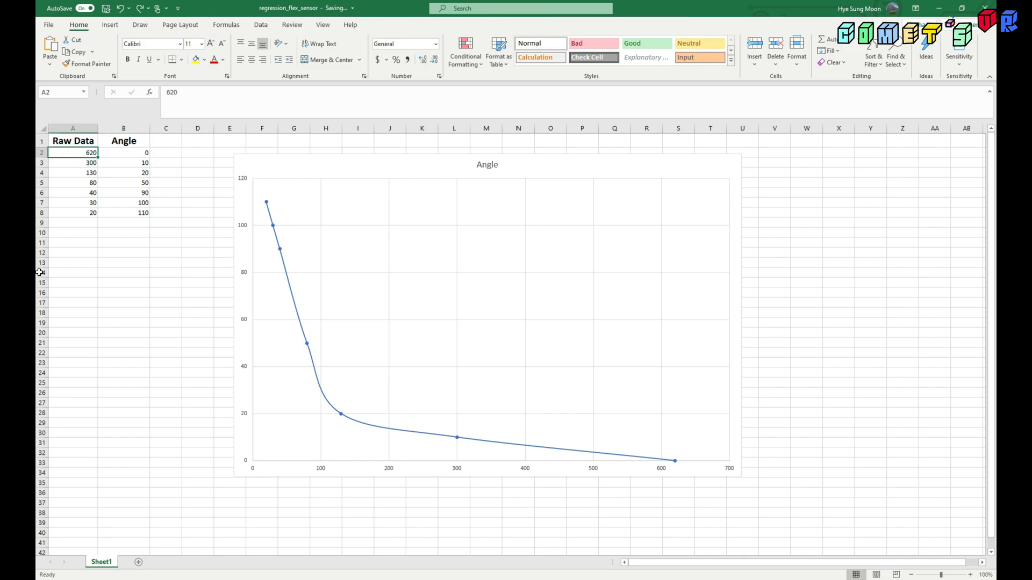
pyautogui.click(123, 162)
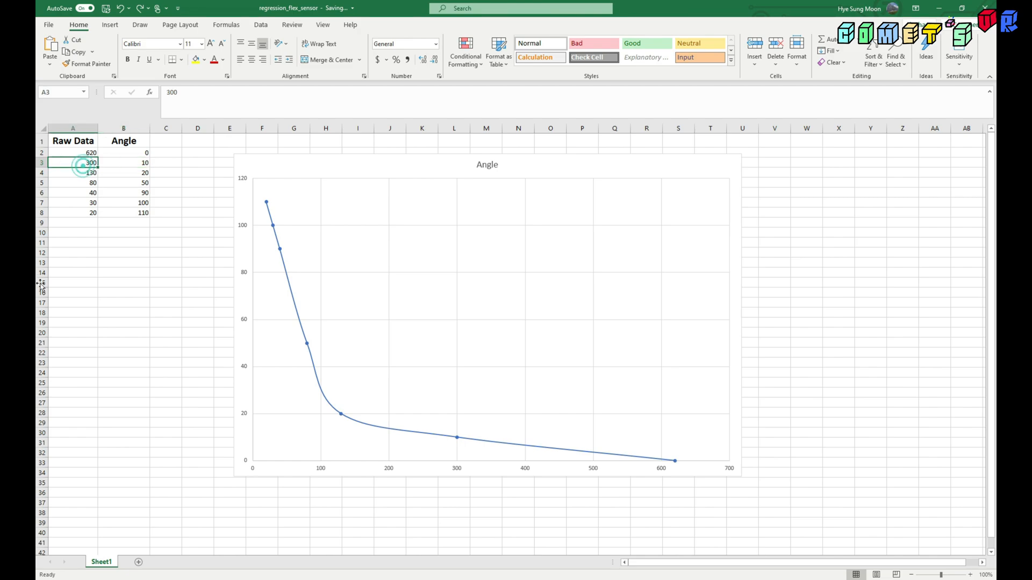
pyautogui.click(124, 193)
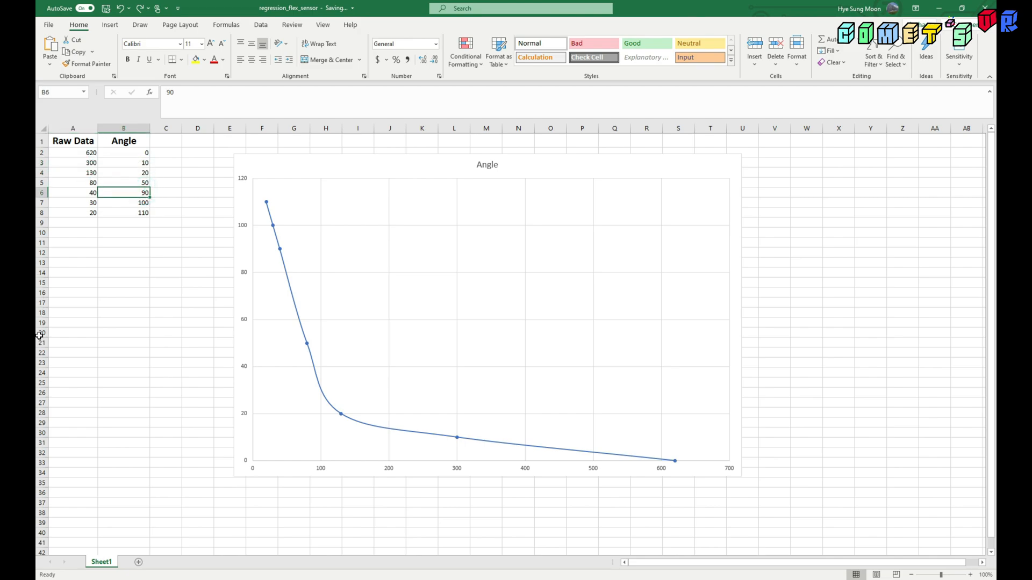
pyautogui.click(123, 213)
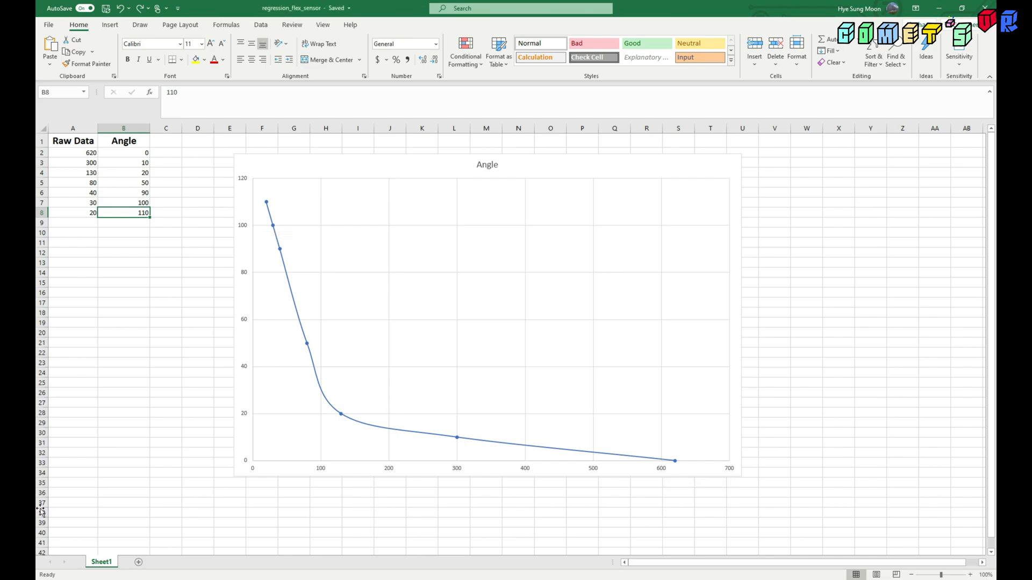
pyautogui.moveTo(658, 344)
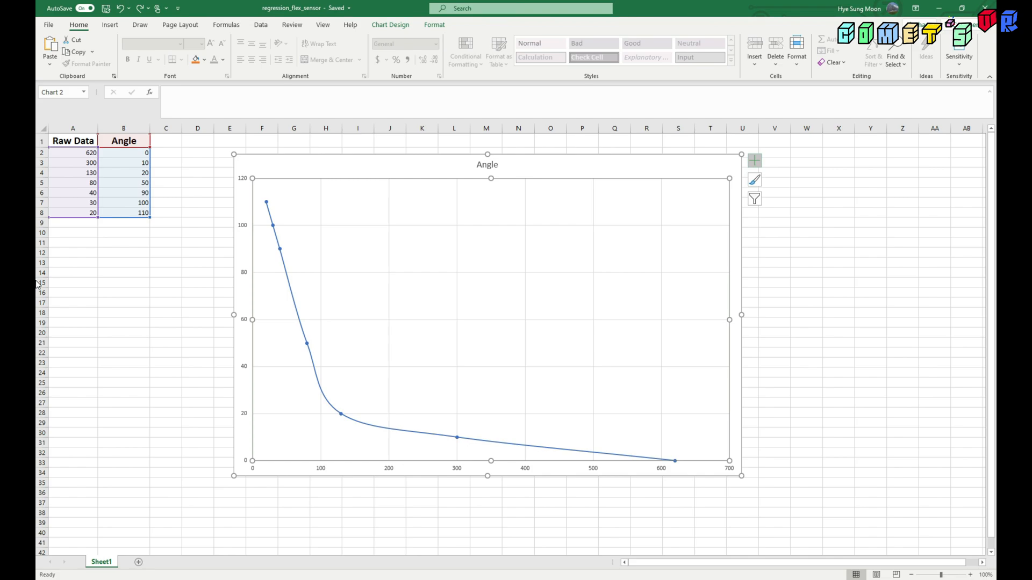
# Add a trendline to the Angle chart from Chart Elements and list the trendline types.
pyautogui.click(754, 160)
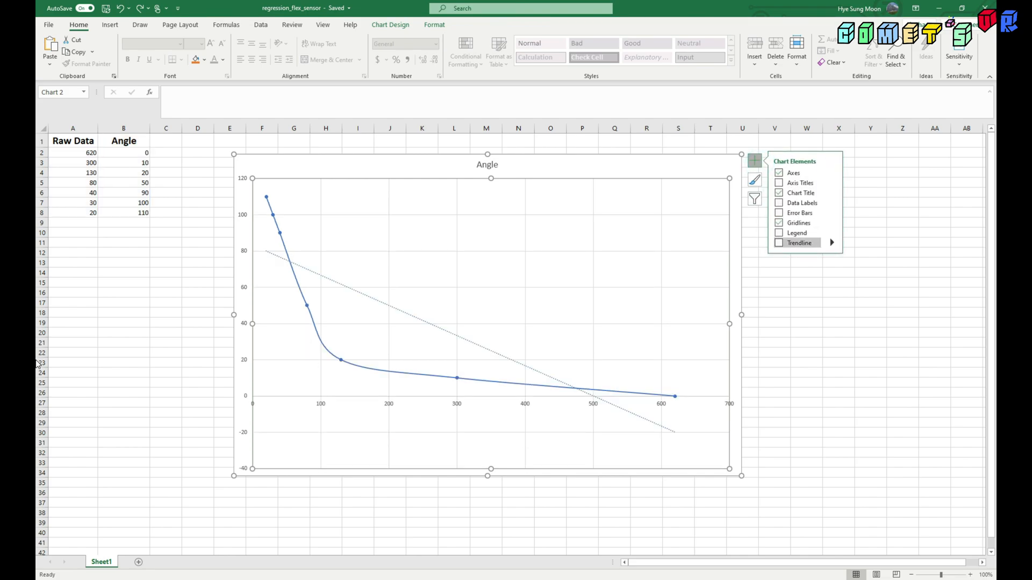
pyautogui.click(779, 242)
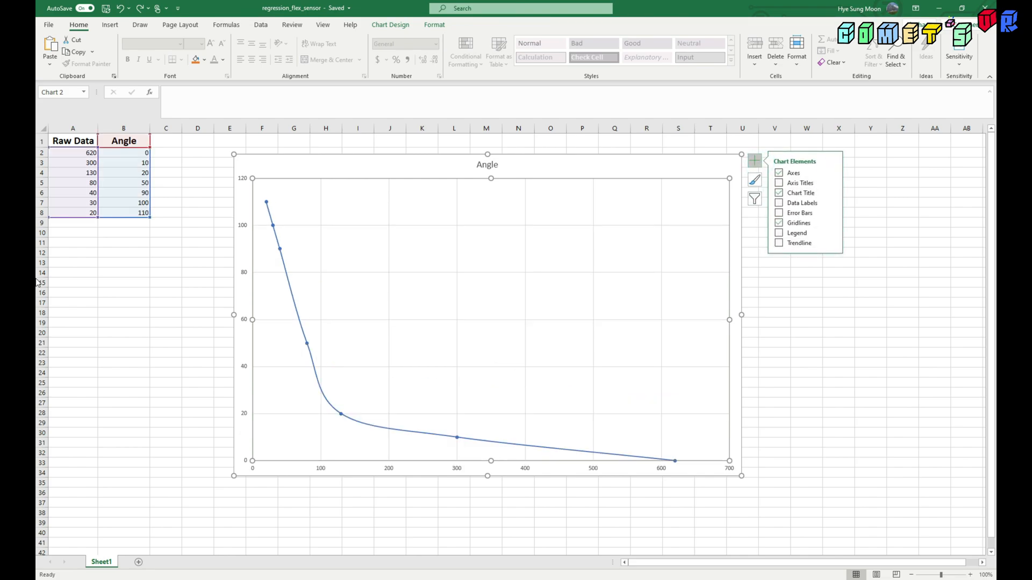
pyautogui.click(779, 243)
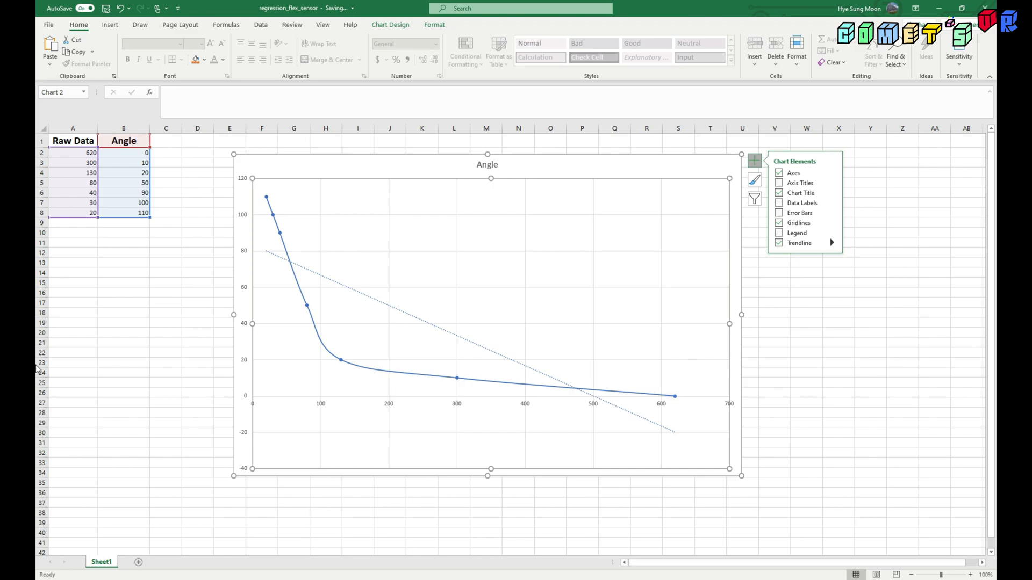
pyautogui.click(832, 243)
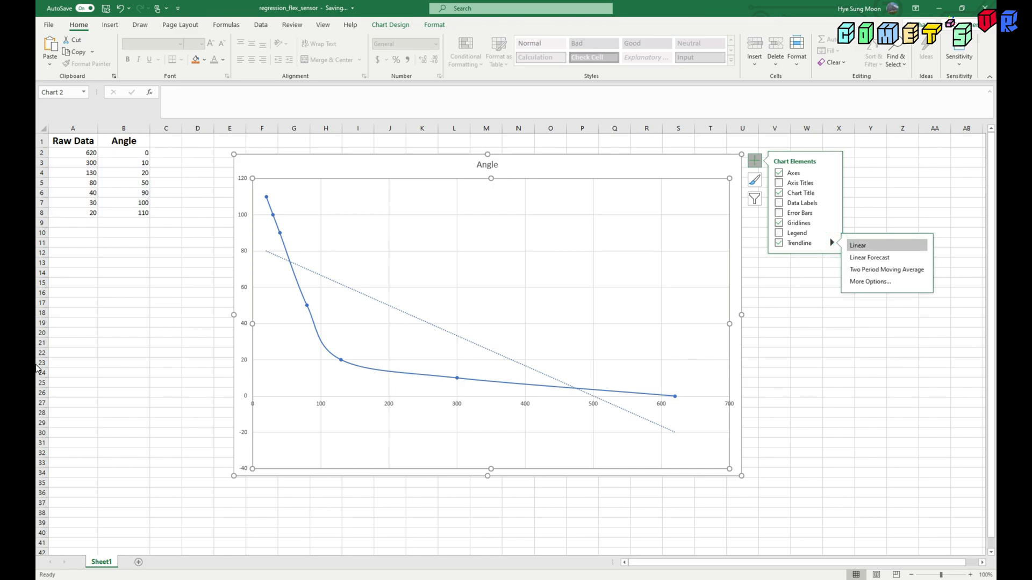
# Make the trendline logarithmic, show its equation on the chart, then bring up the Arduino sketch.
pyautogui.click(870, 281)
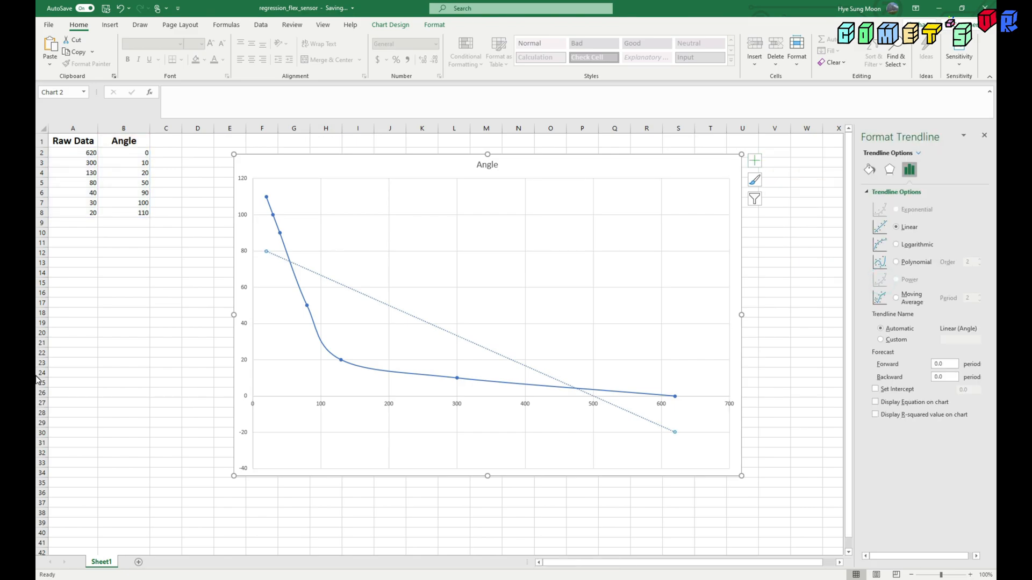
pyautogui.click(896, 244)
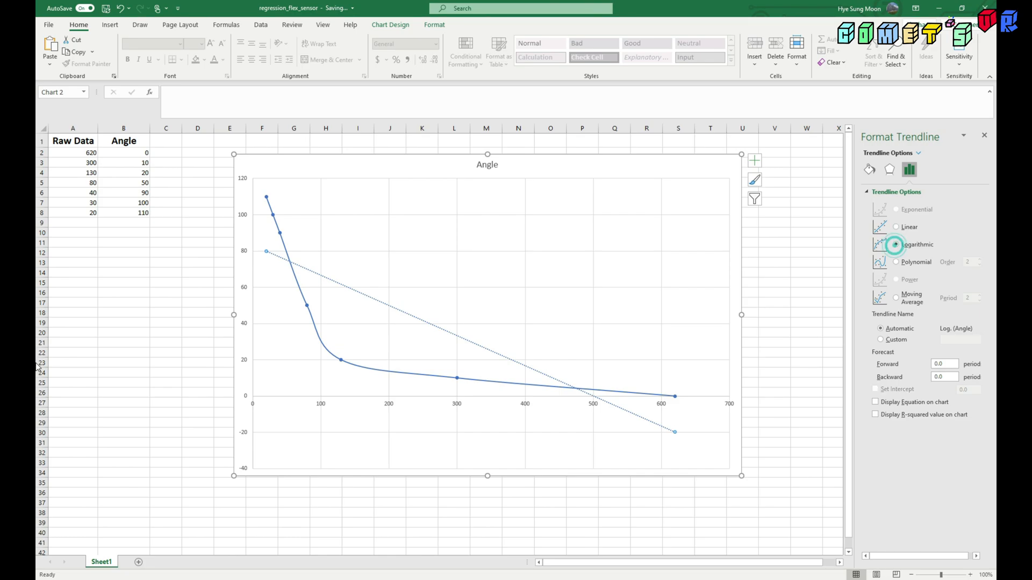
pyautogui.click(895, 245)
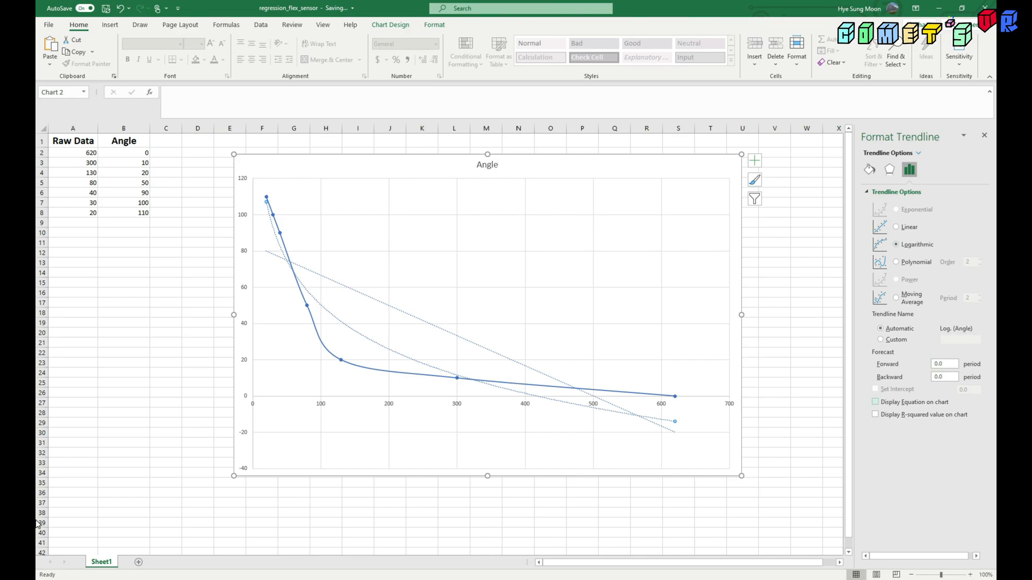
pyautogui.click(875, 402)
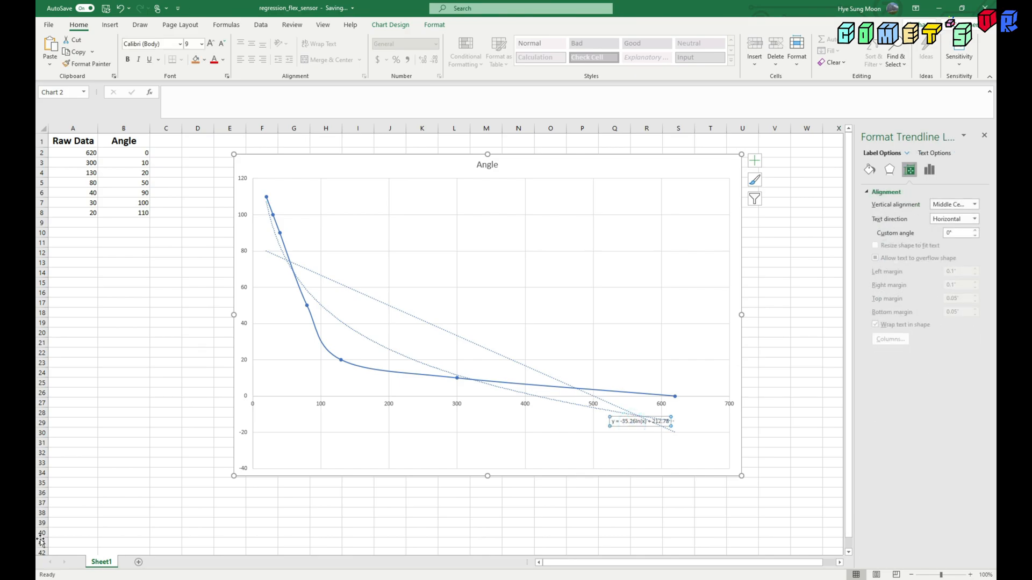
pyautogui.click(638, 421)
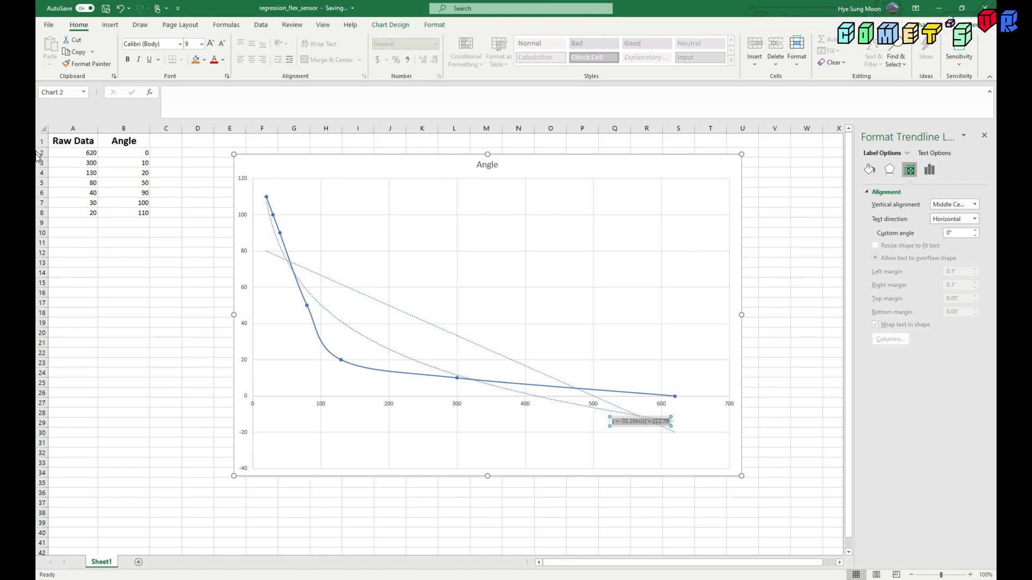
pyautogui.click(210, 44)
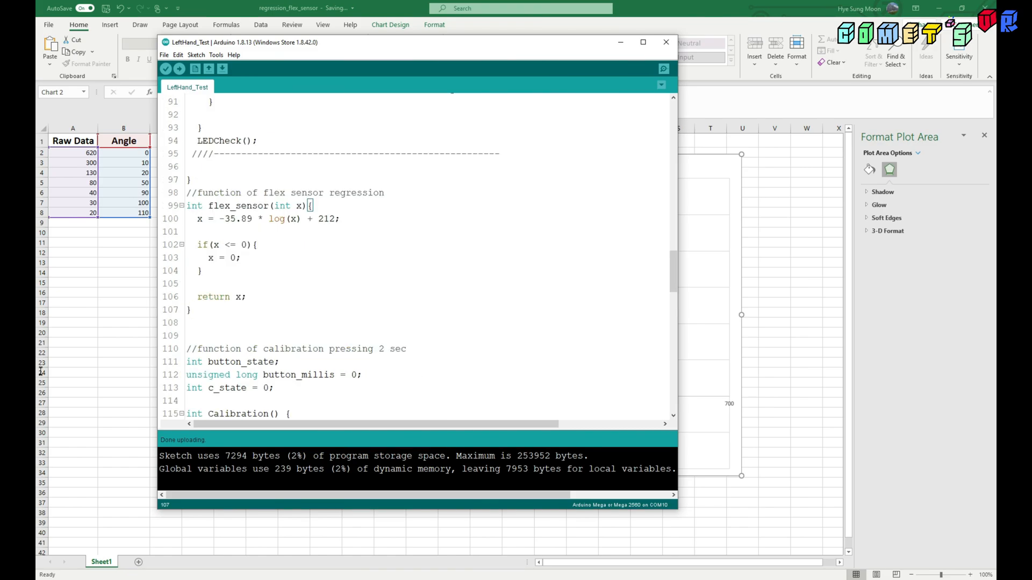
pyautogui.click(340, 218)
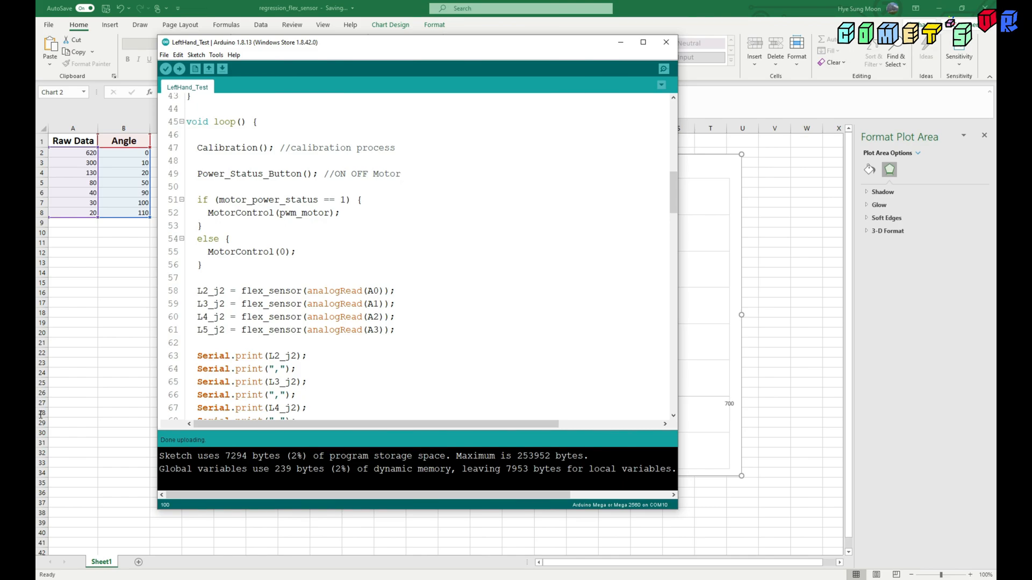
pyautogui.scroll(-3)
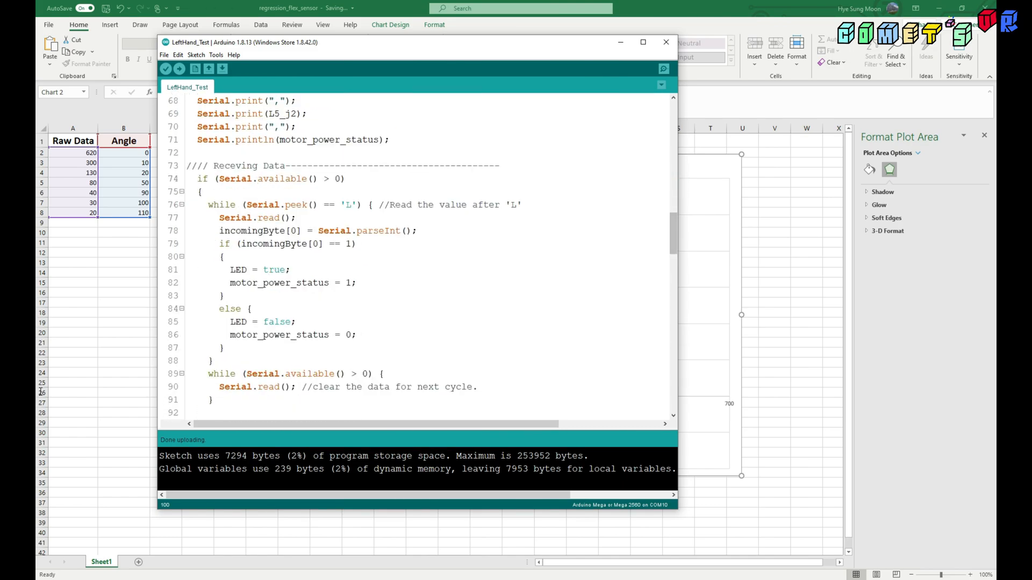
pyautogui.scroll(-3)
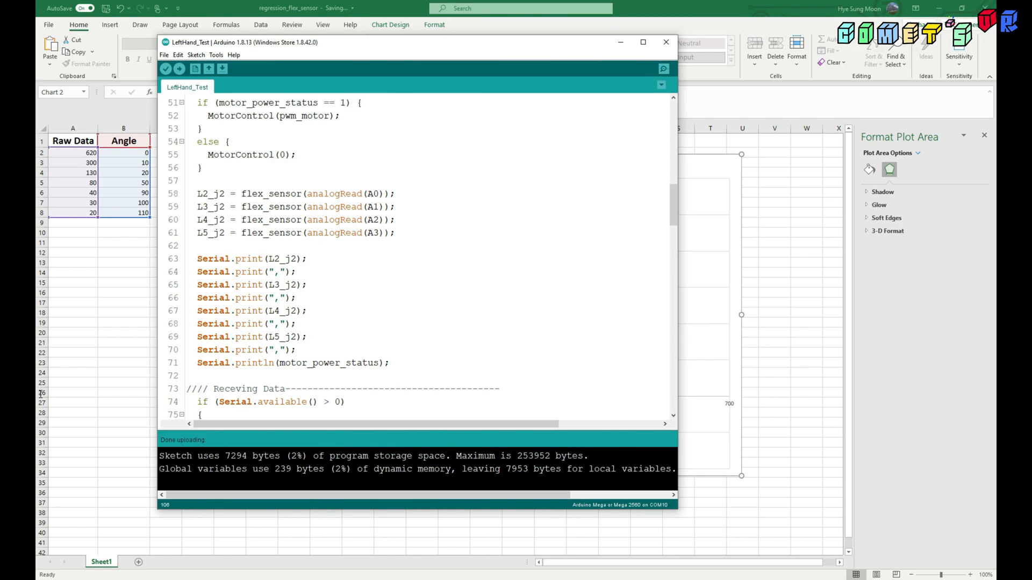
pyautogui.doubleClick(269, 194)
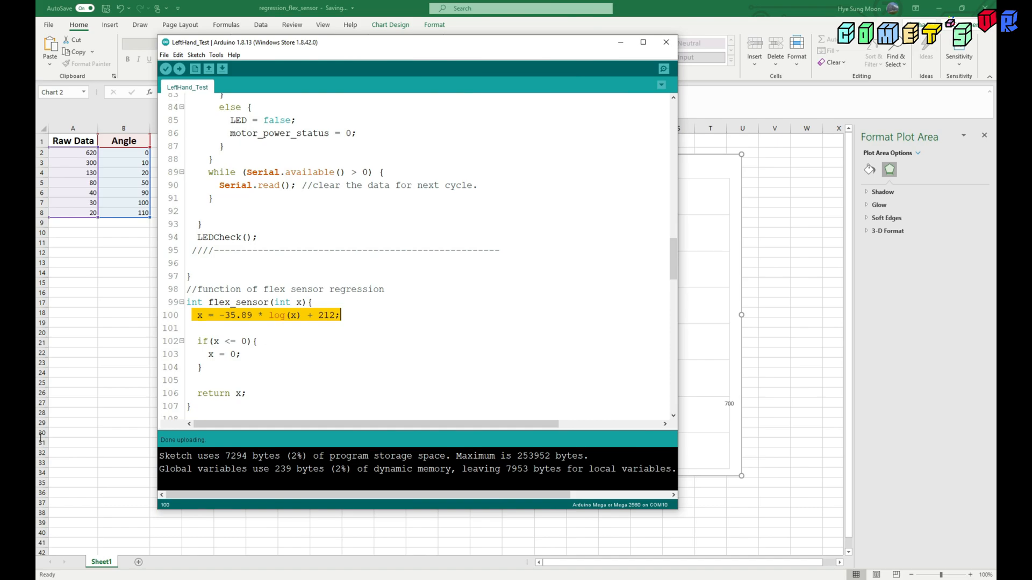
pyautogui.click(233, 354)
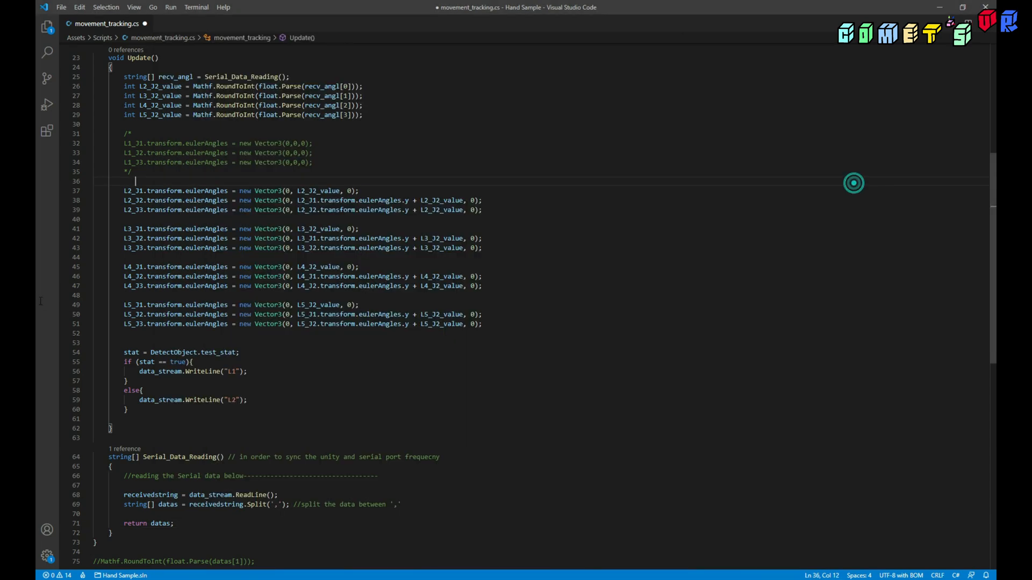
pyautogui.scroll(-3)
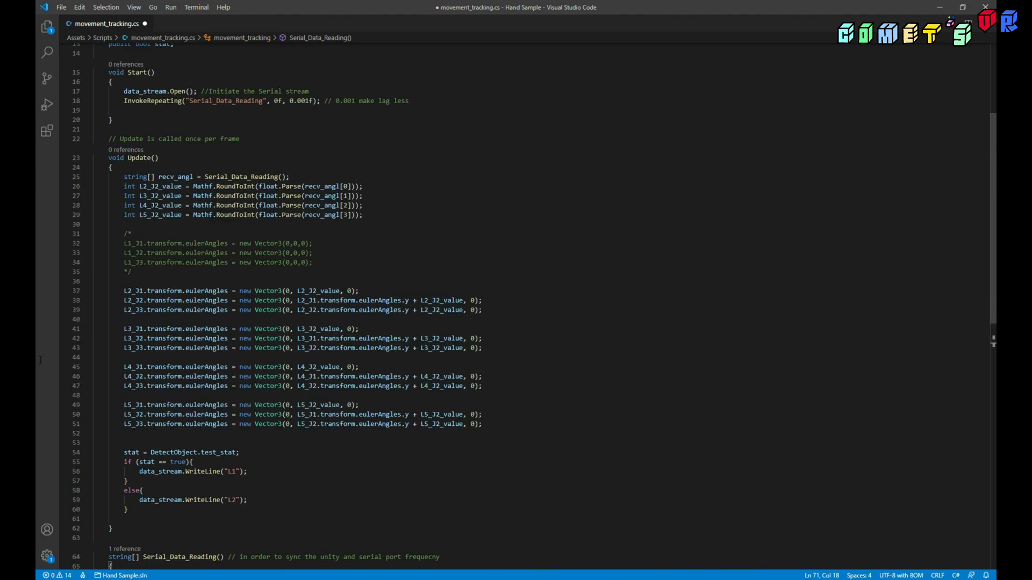
pyautogui.doubleClick(161, 187)
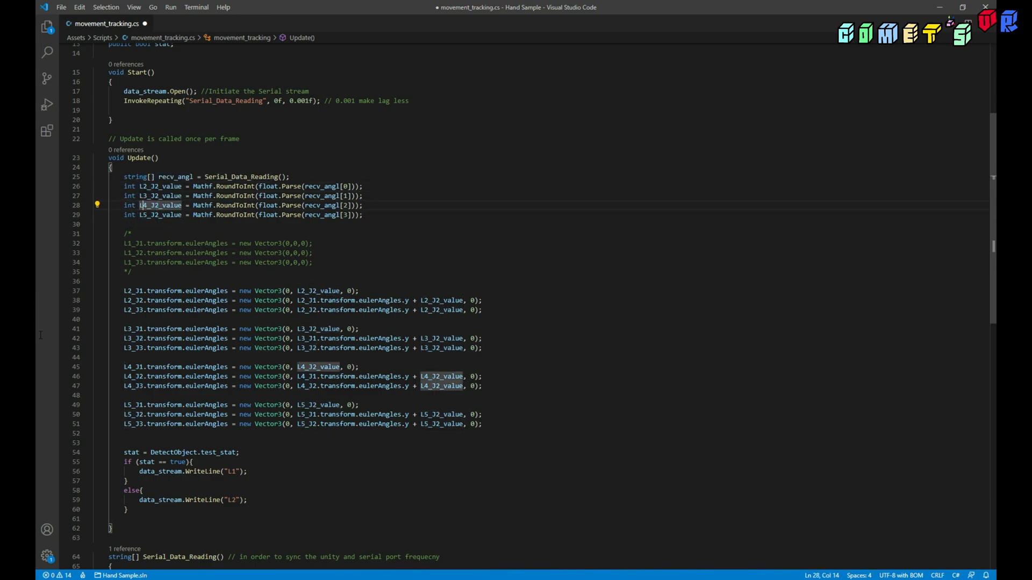
pyautogui.click(159, 214)
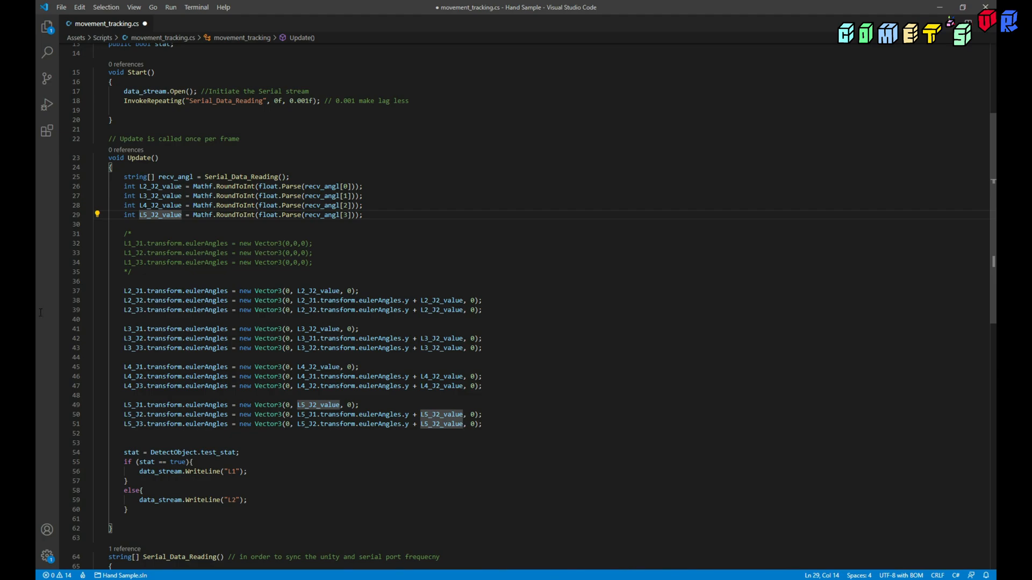
pyautogui.doubleClick(310, 290)
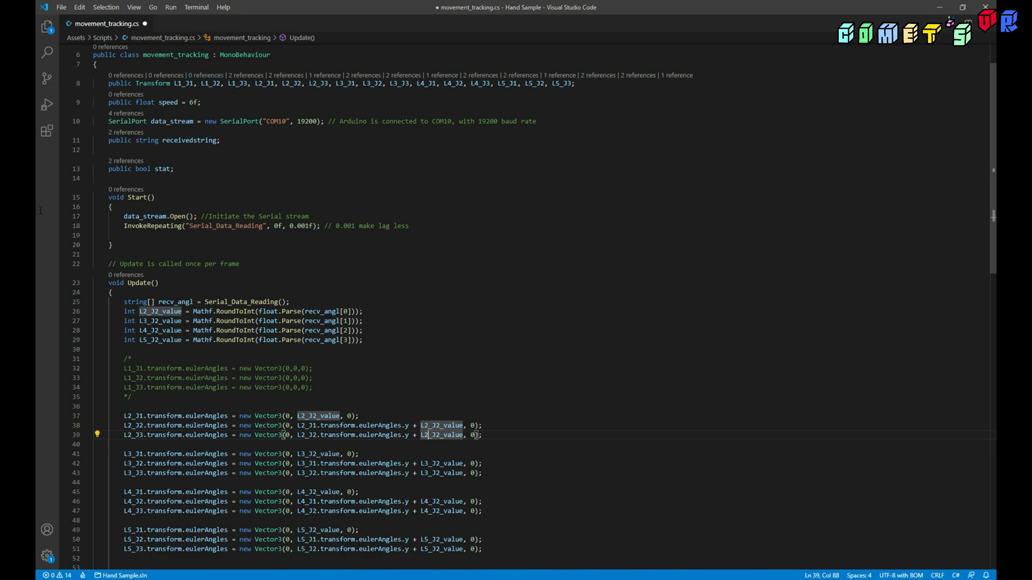
pyautogui.scroll(-3)
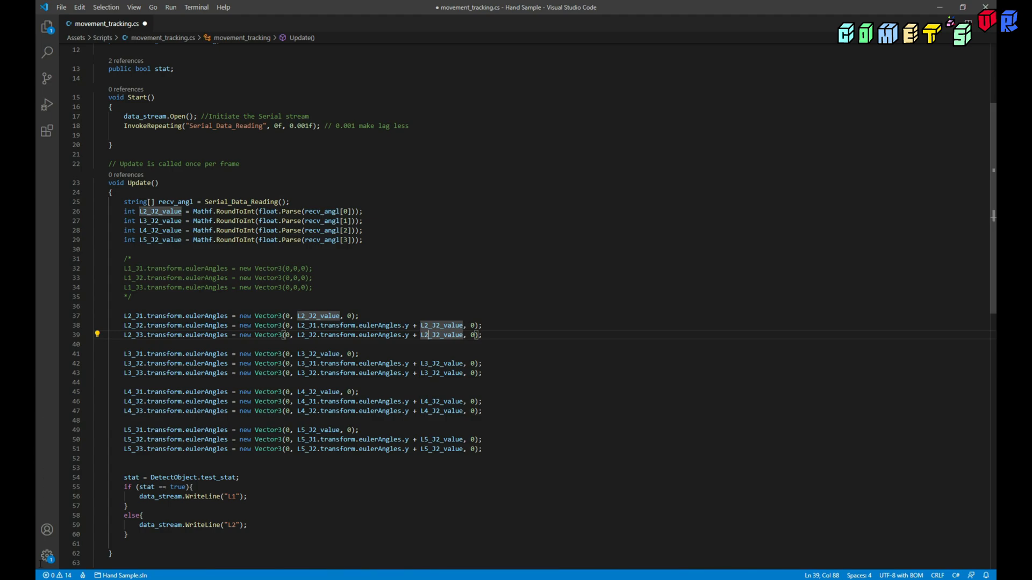
pyautogui.moveTo(270, 410)
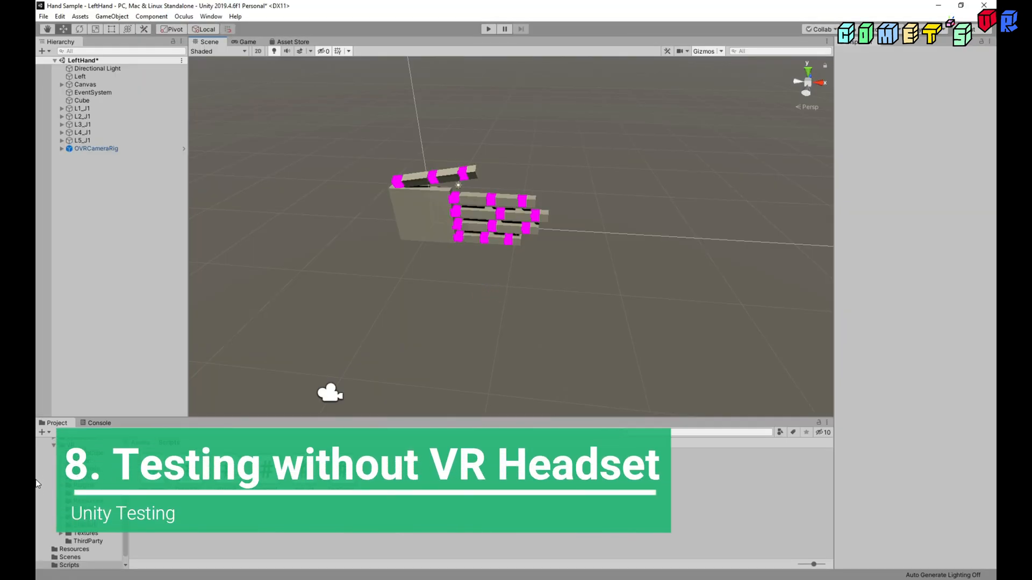
pyautogui.moveTo(37, 335)
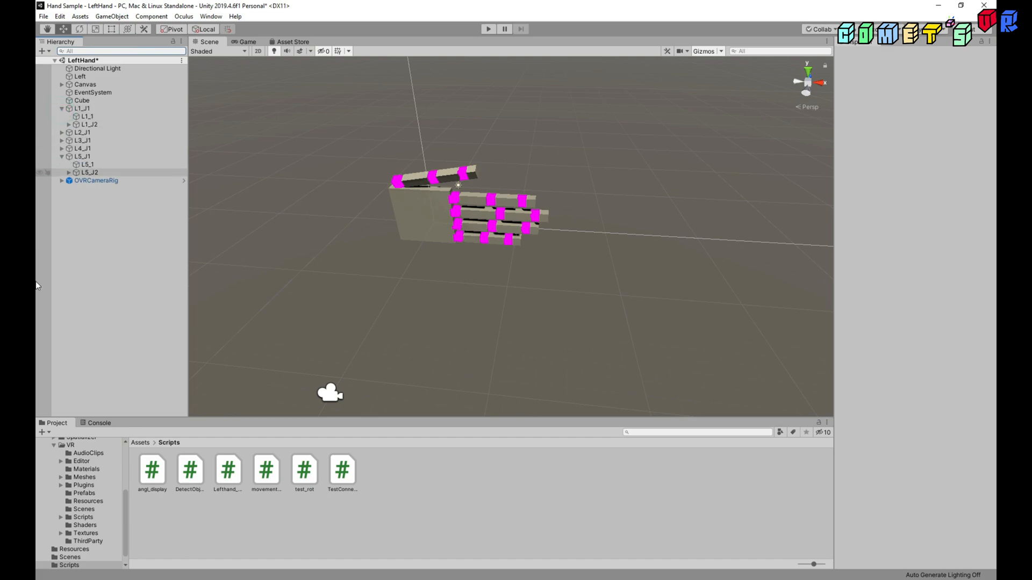
# Expand the L2_J1 finger joints, select Canvas, and run the LeftHand scene in Play mode.
pyautogui.click(82, 132)
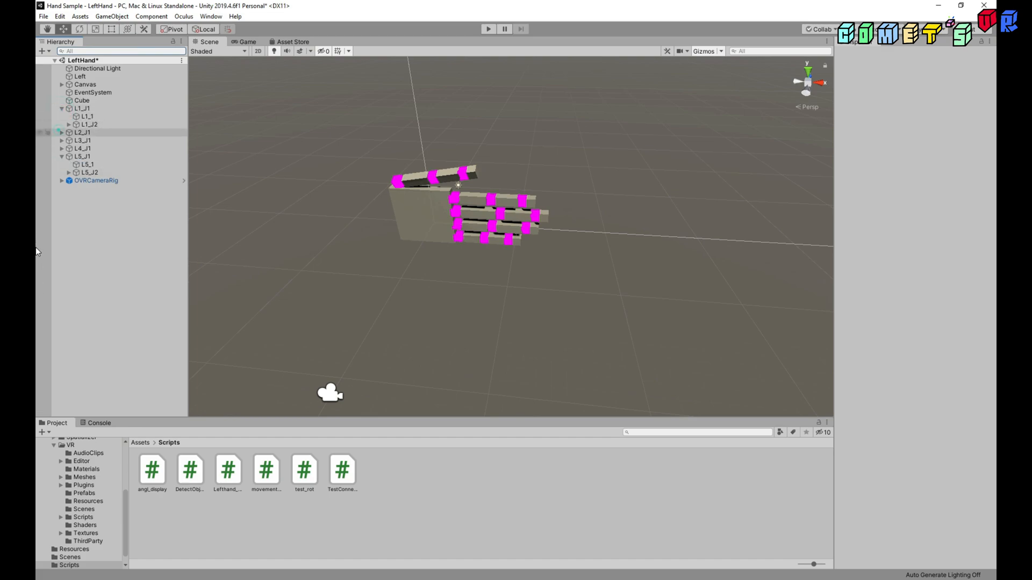
pyautogui.click(61, 132)
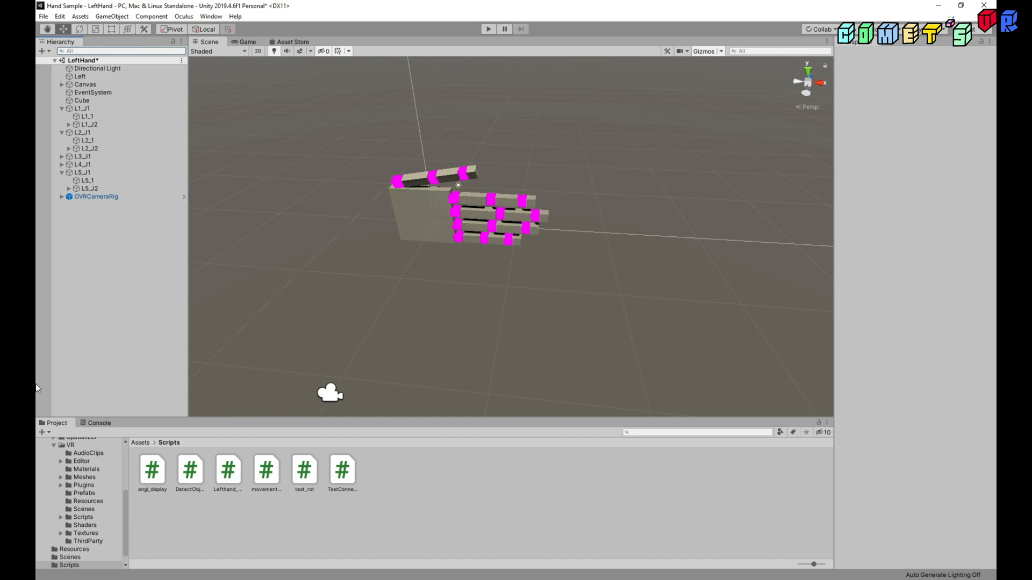
pyautogui.click(85, 84)
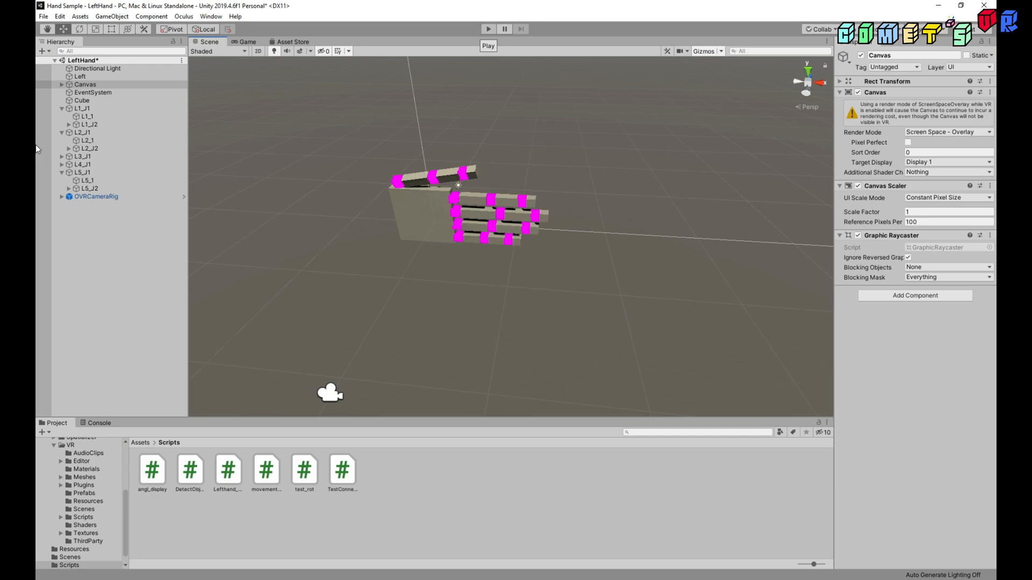
pyautogui.click(487, 28)
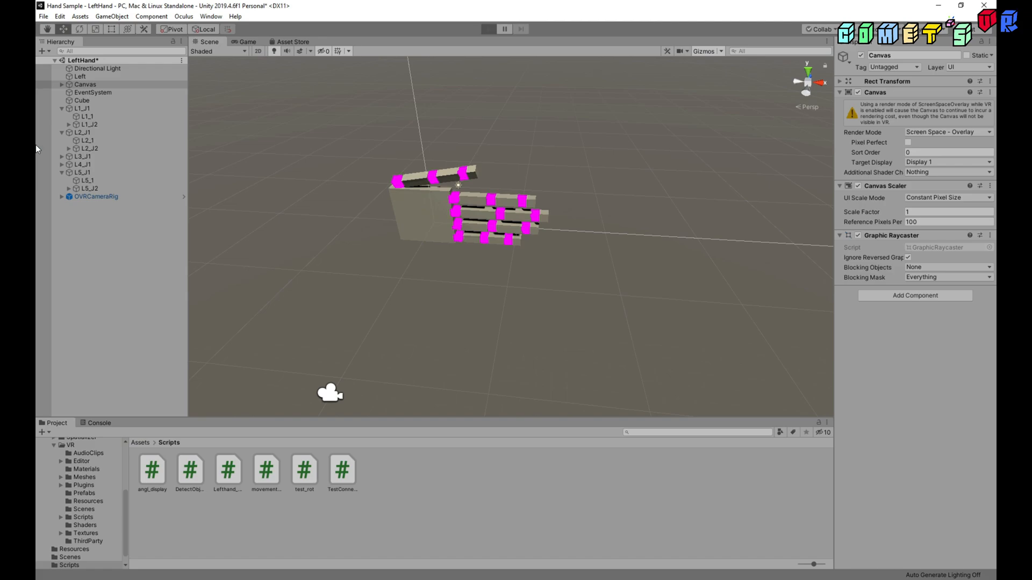
pyautogui.click(489, 28)
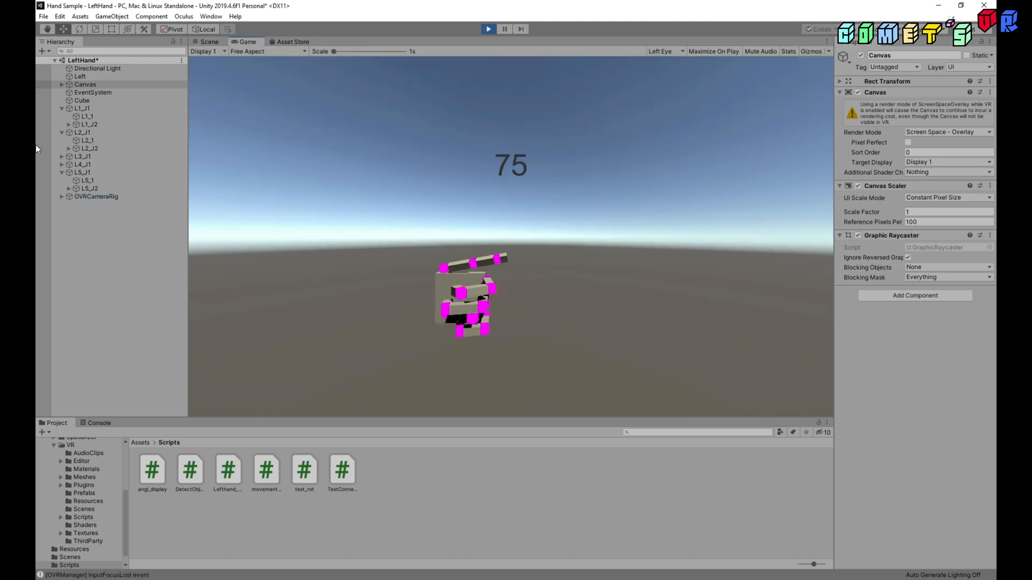